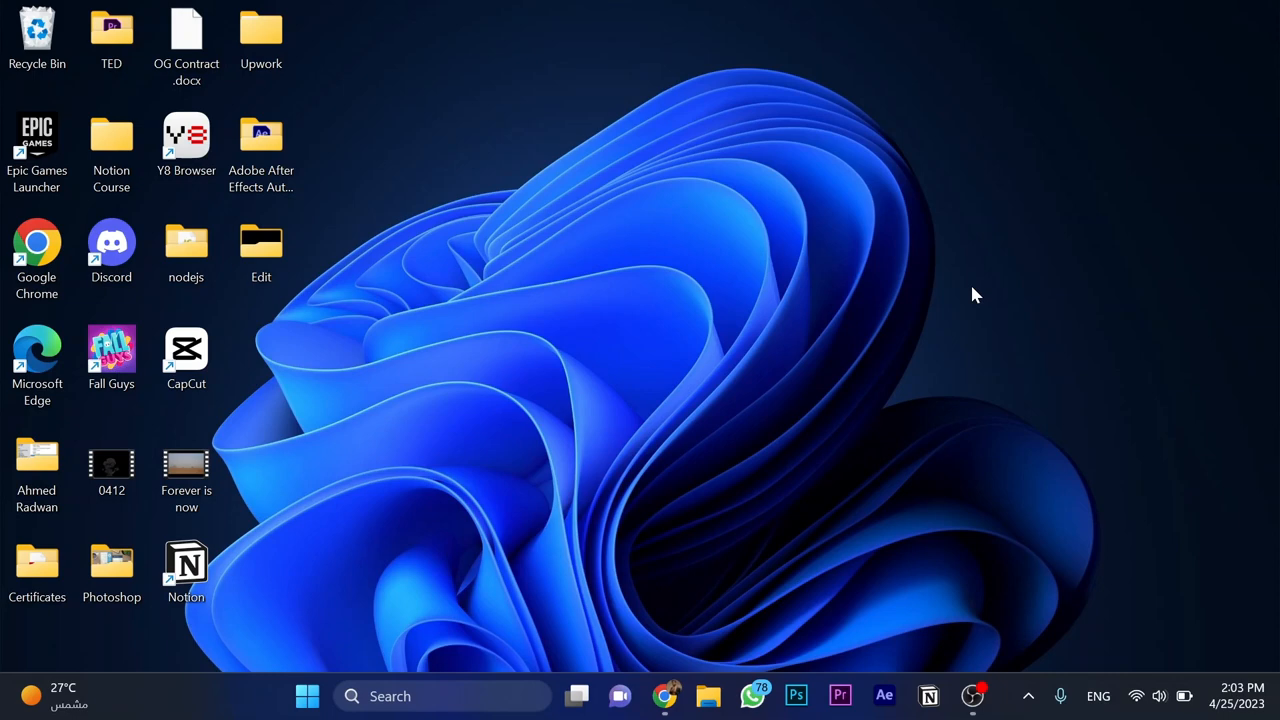
{"action": "mouse_move", "coordinate": [916, 280]}
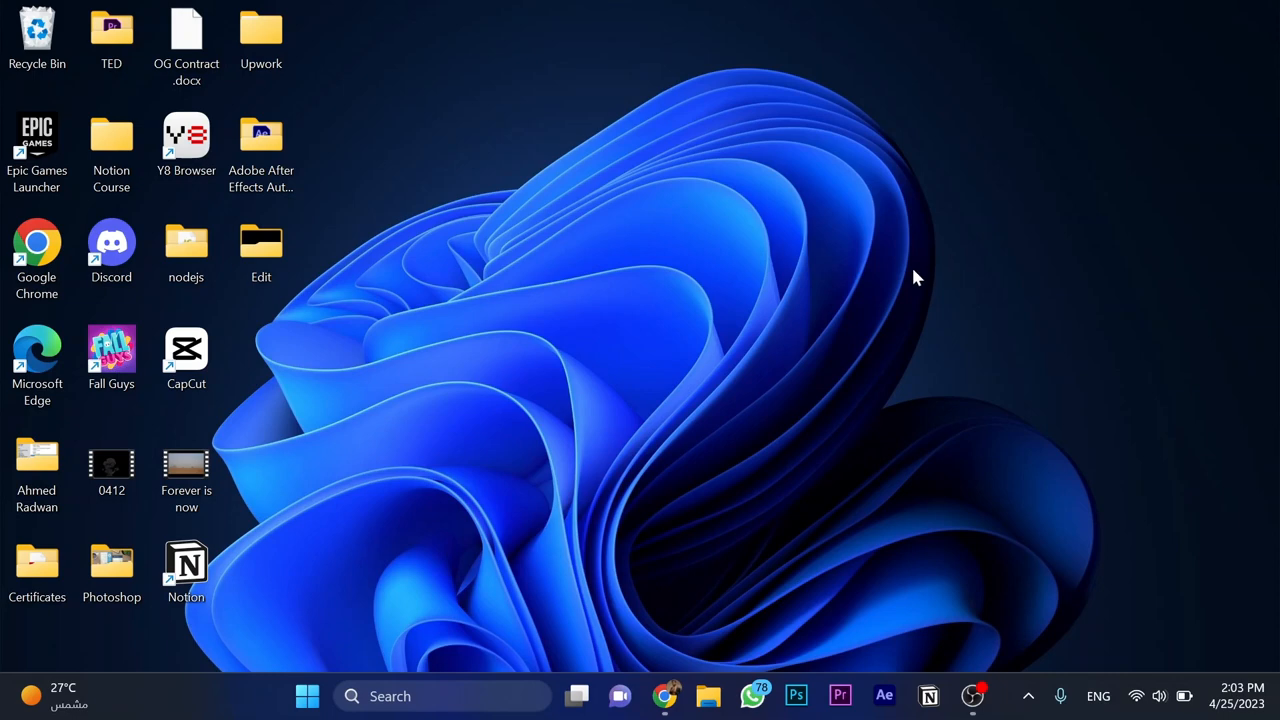
{"action": "mouse_move", "coordinate": [890, 290]}
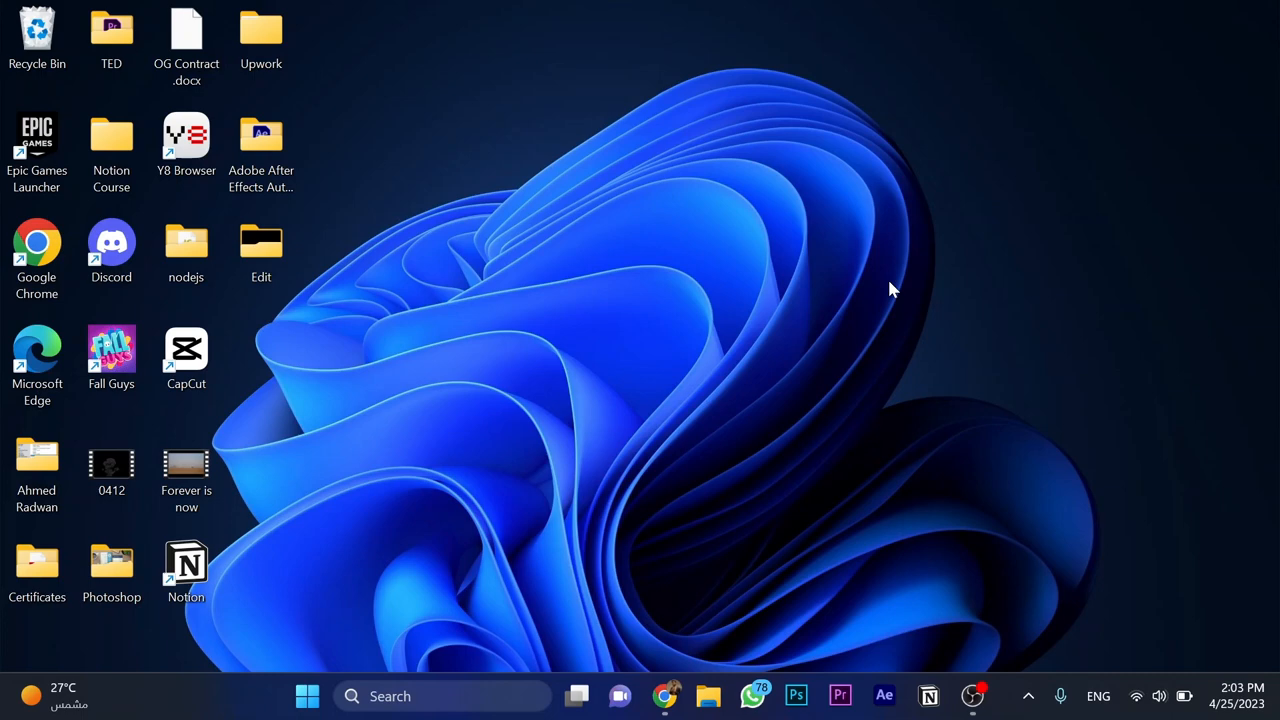
{"action": "mouse_move", "coordinate": [952, 296]}
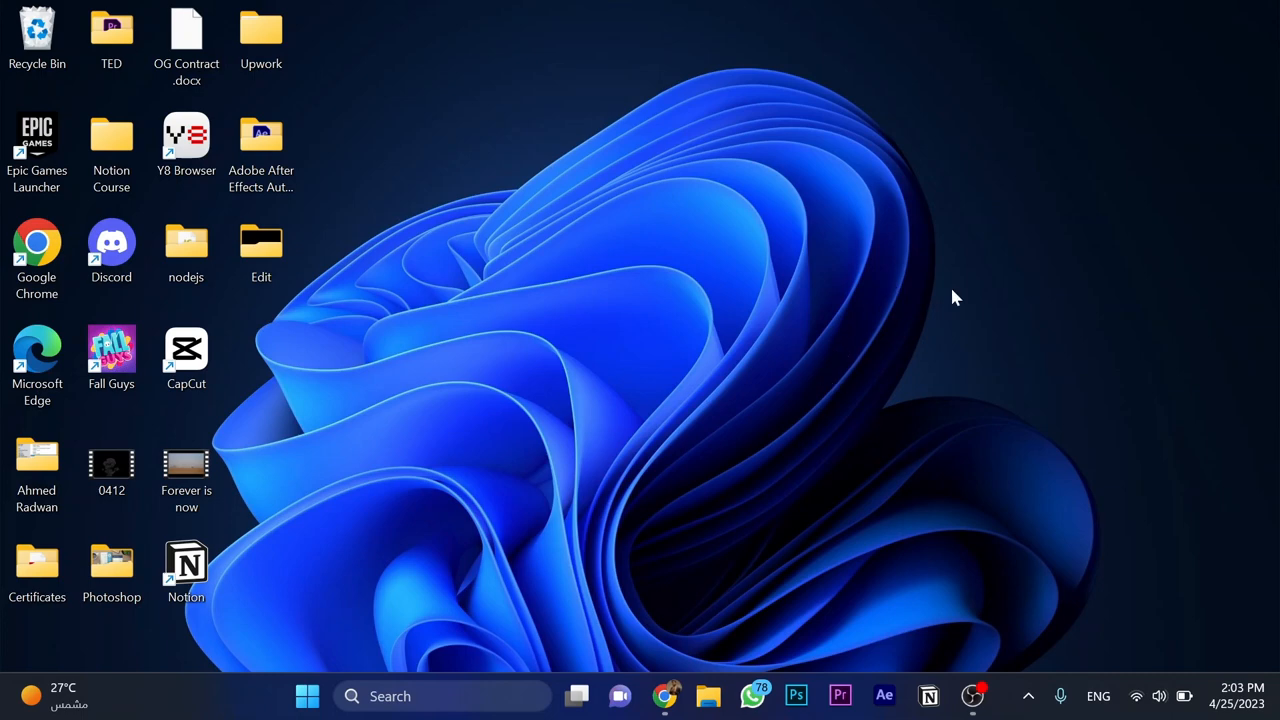
Launch Settings from Start search and begin searching 'reset' in Find a setting.
{"action": "type", "text": "settings"}
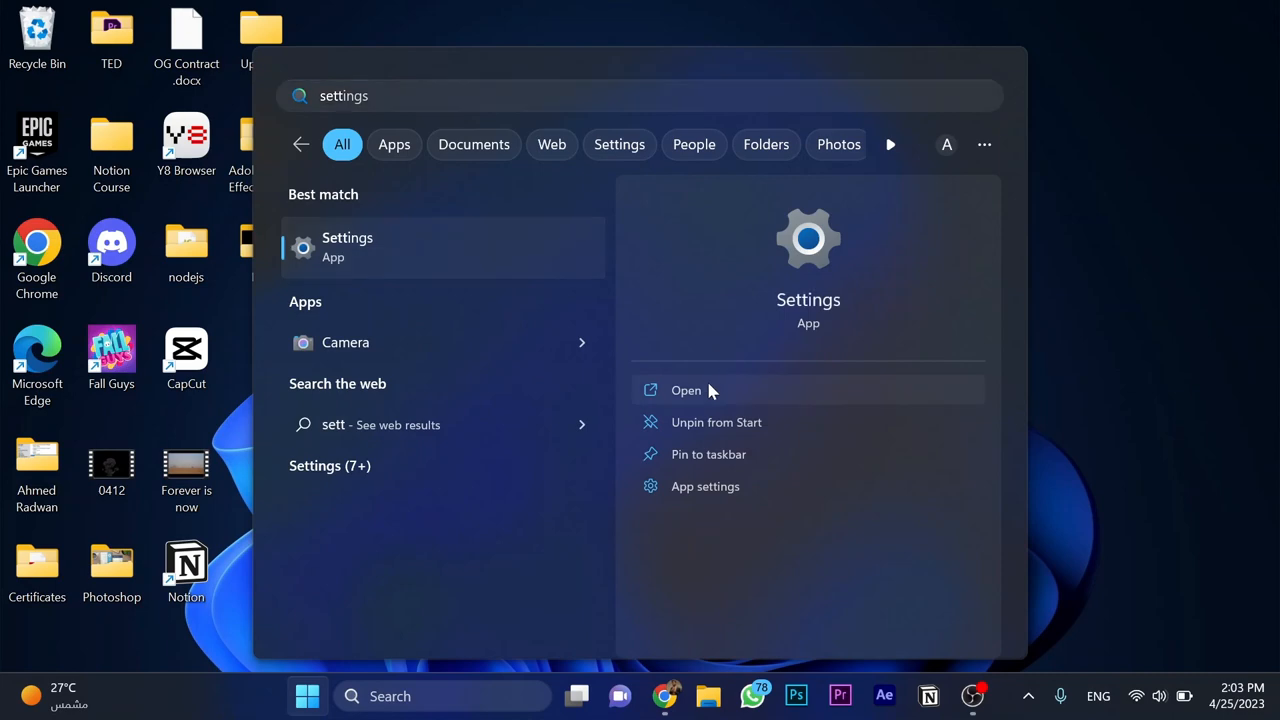
{"action": "left_click", "coordinate": [686, 390]}
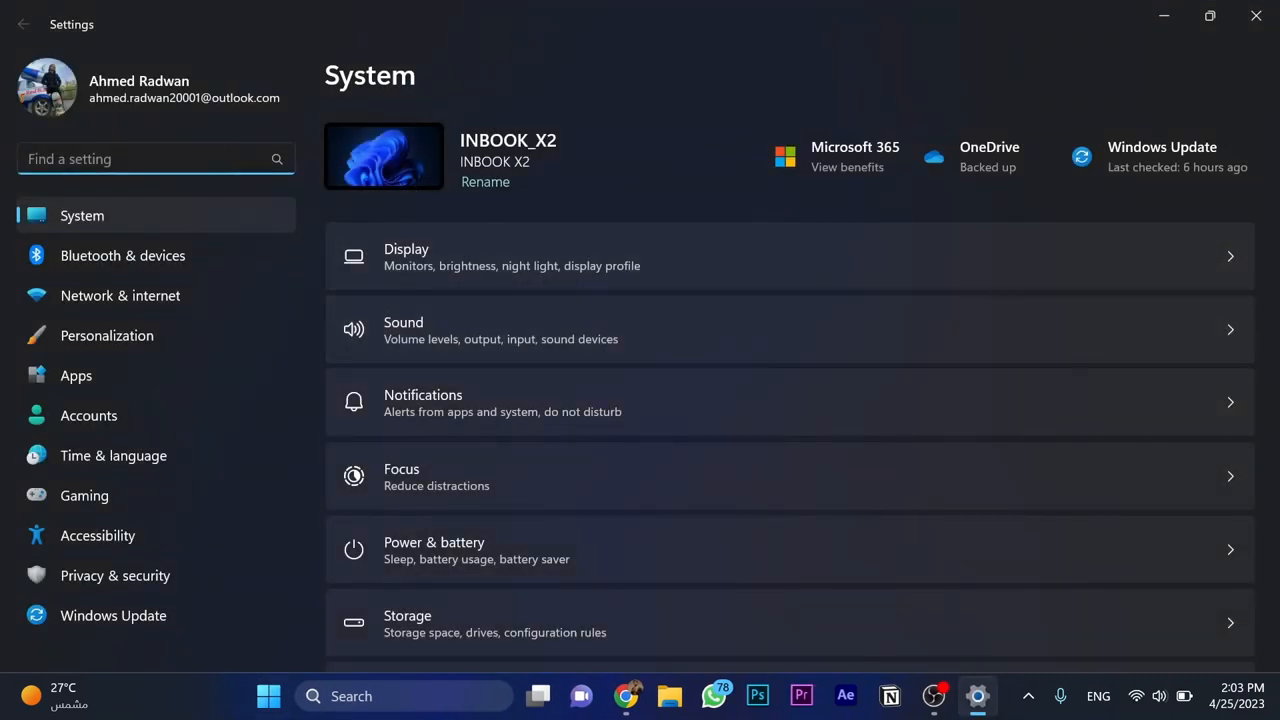
{"action": "type", "text": "reset"}
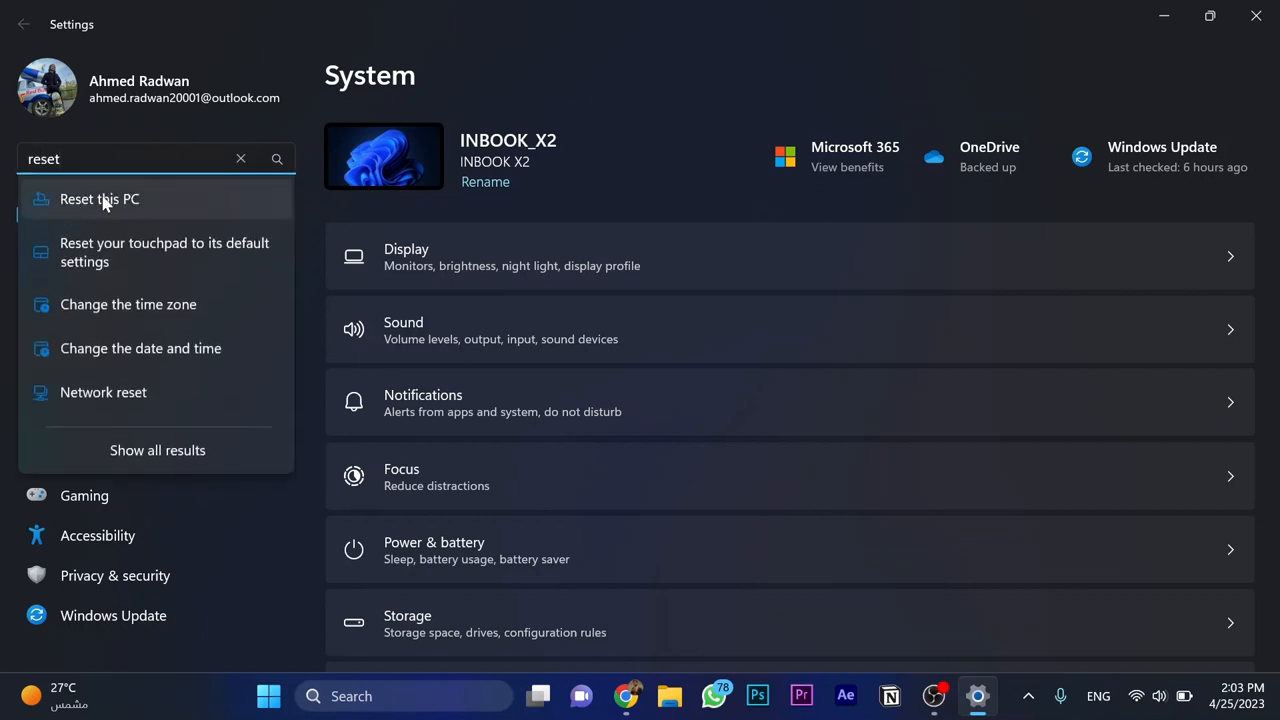
Go to System > Recovery via Reset this PC, then close the Settings window.
{"action": "left_click", "coordinate": [100, 200]}
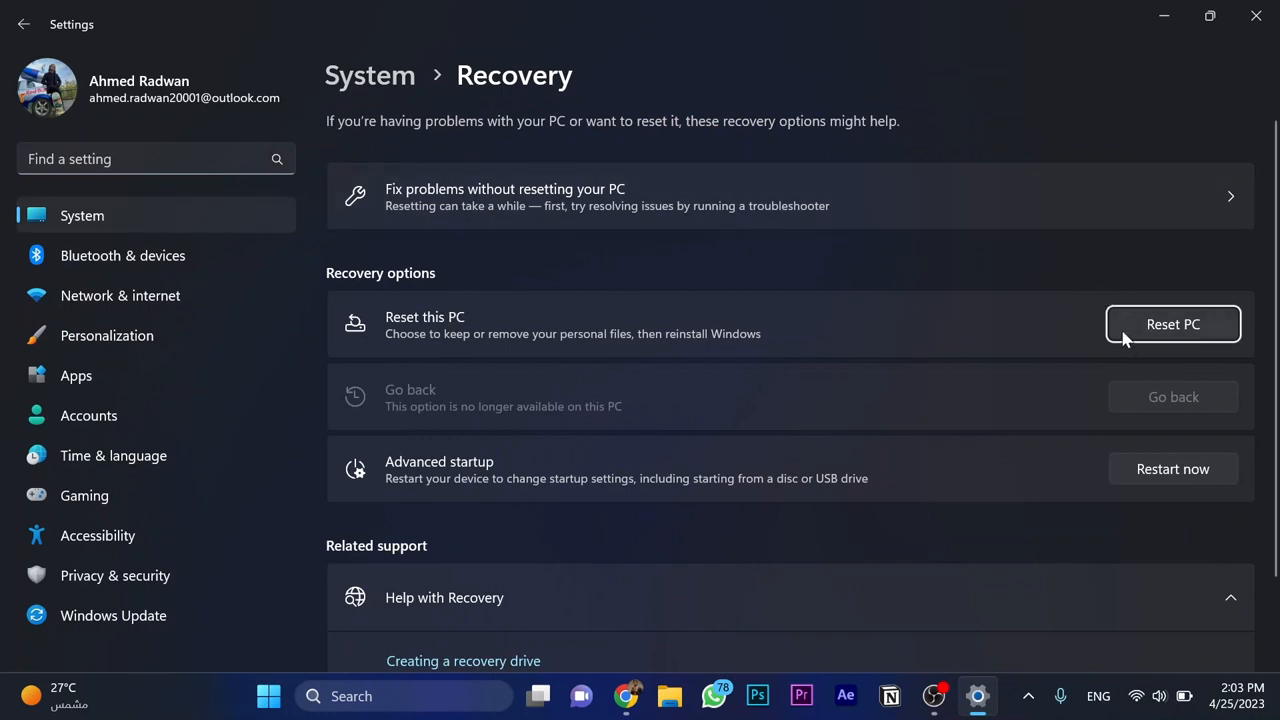
{"action": "mouse_move", "coordinate": [1096, 338]}
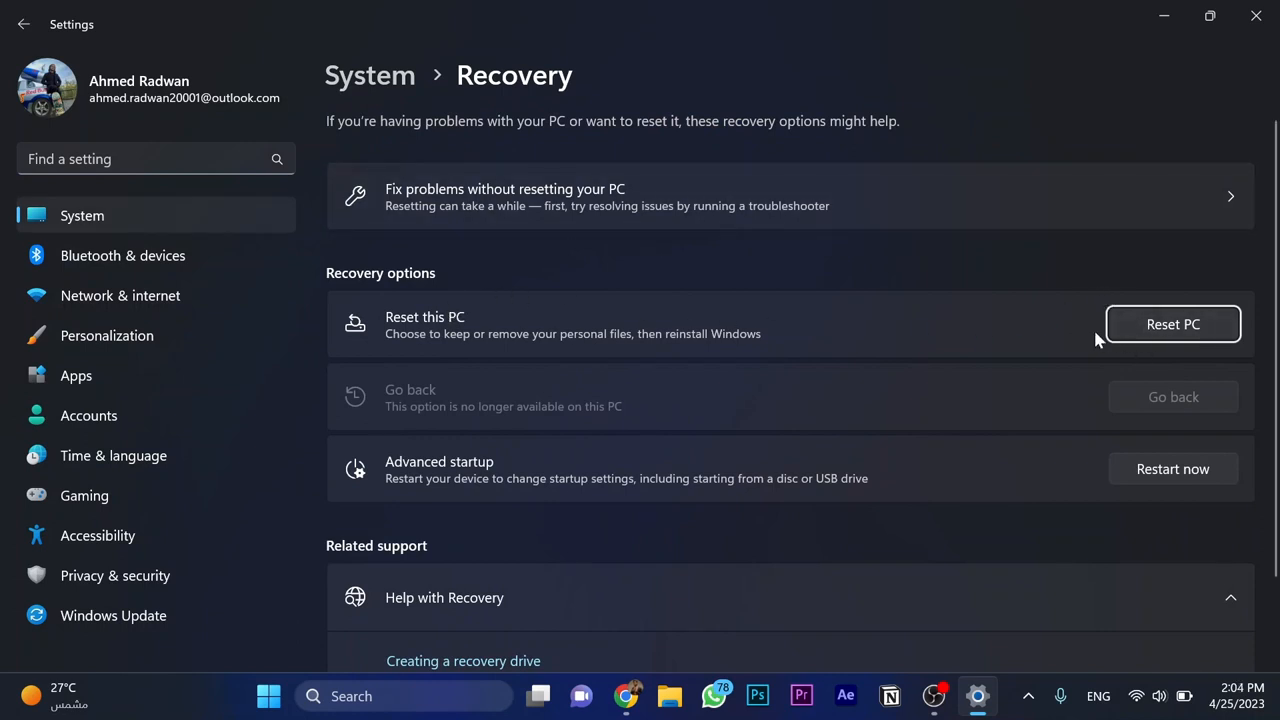
{"action": "mouse_move", "coordinate": [1068, 370]}
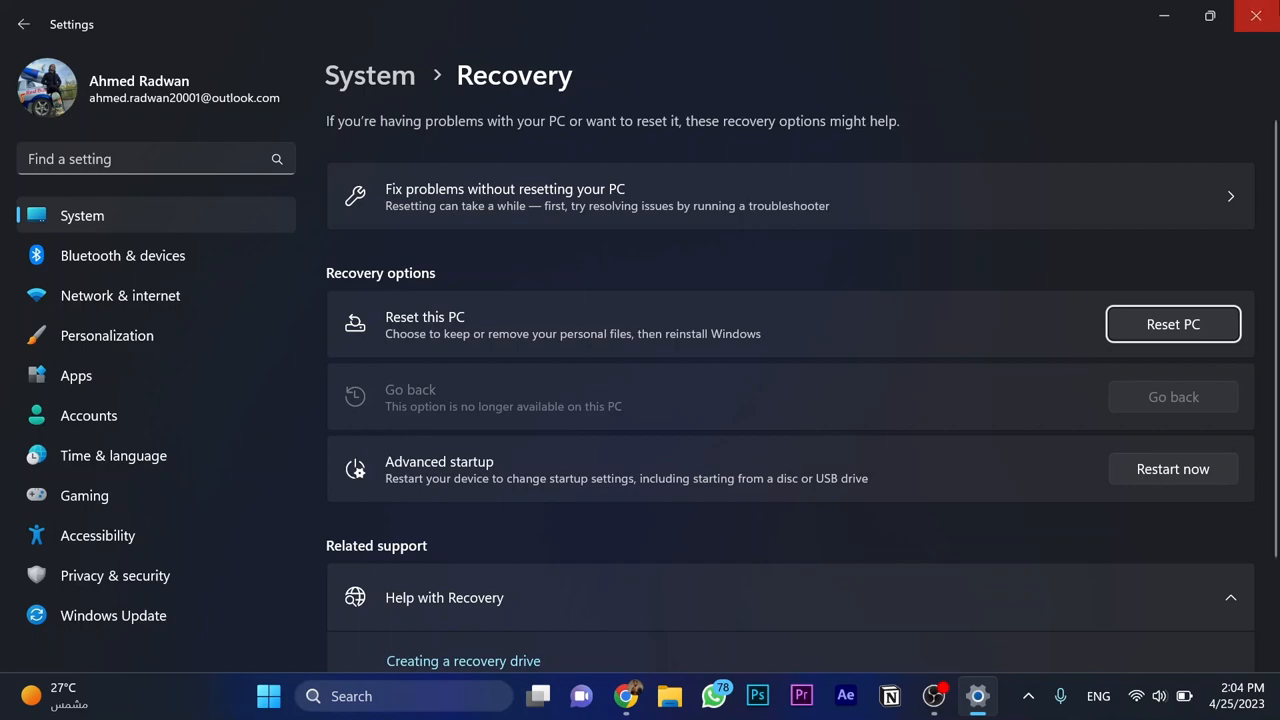
{"action": "left_click", "coordinate": [1256, 16]}
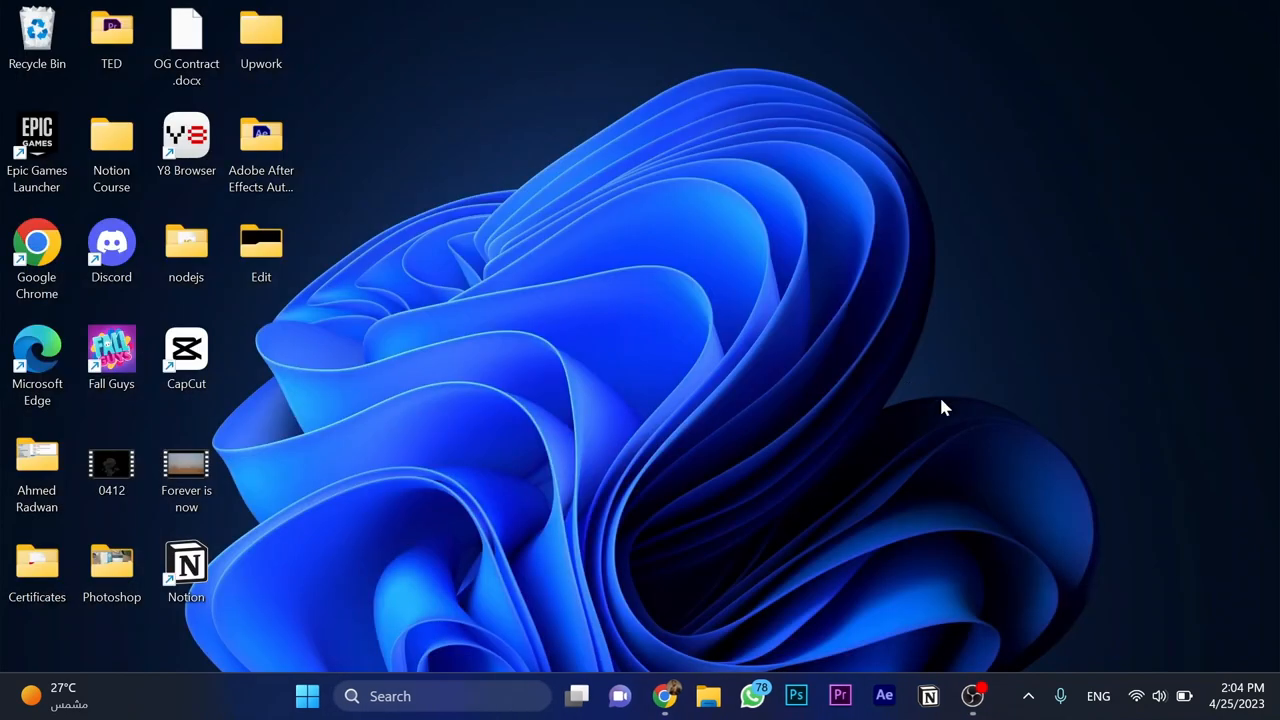